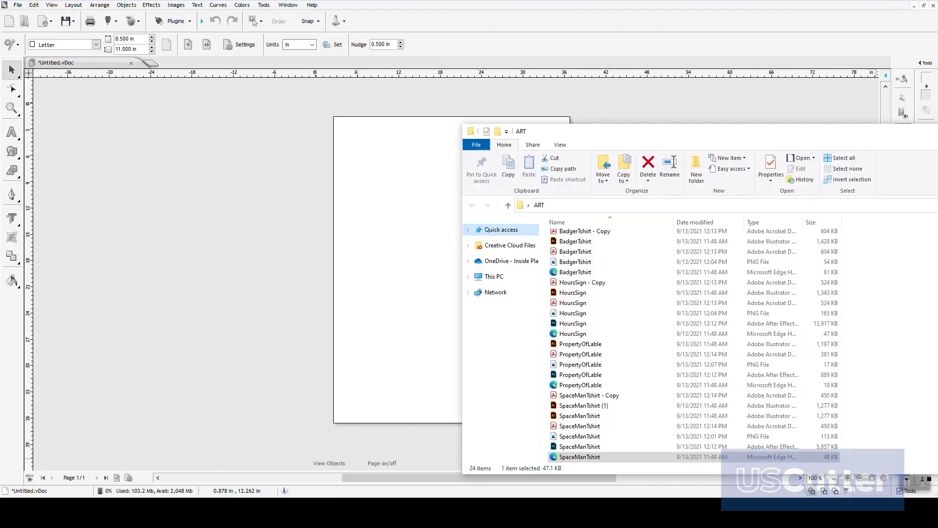
mouse_move(706, 81)
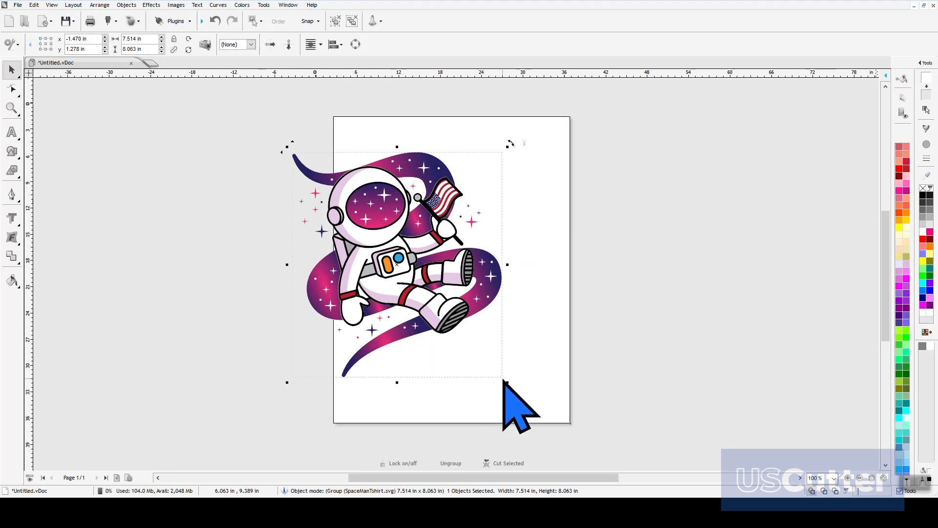
Step: Scale the SpaceManTshirt astronaut to about 5.6 by 6 inches and centre it on the page
left_click_drag(506, 383, 454, 325)
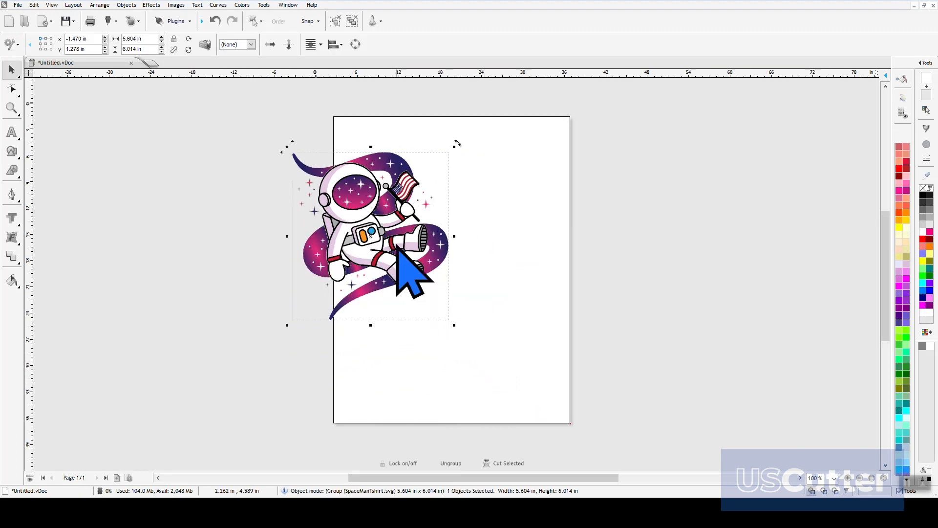
left_click_drag(407, 275, 461, 293)
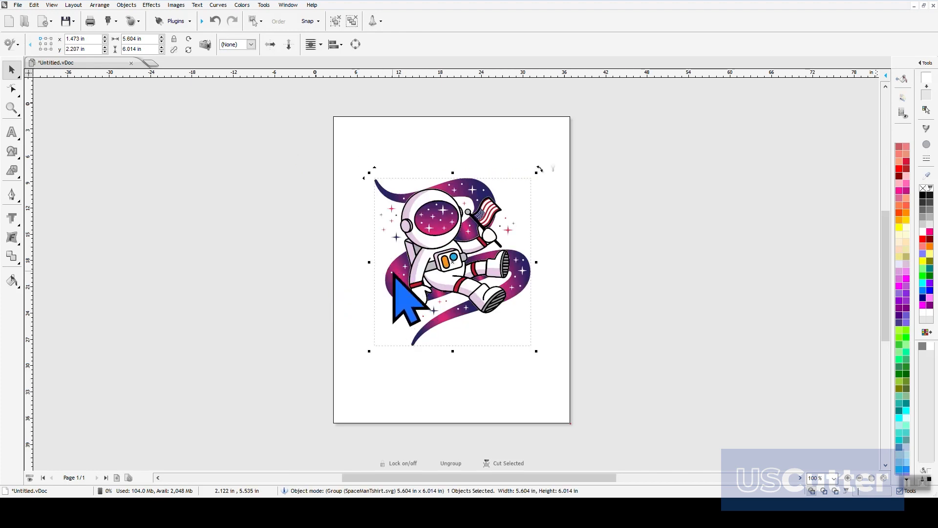
mouse_move(431, 293)
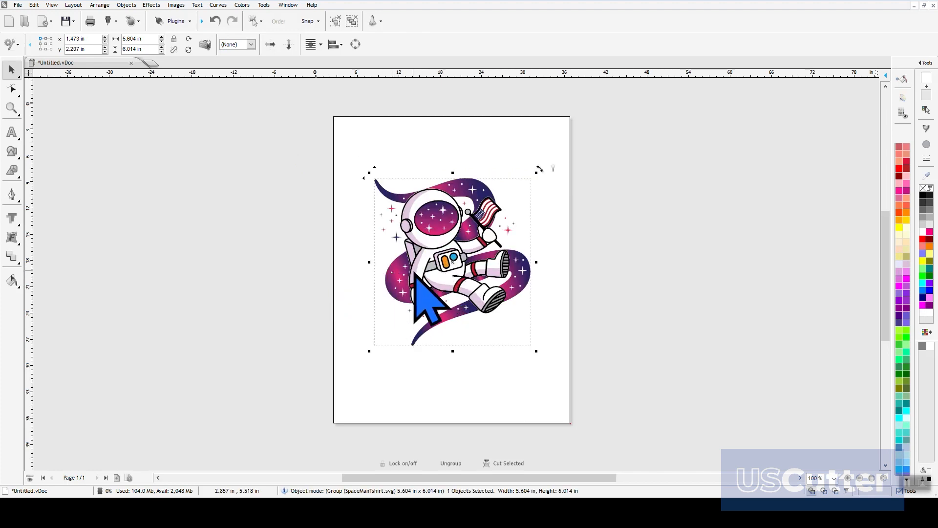
mouse_move(255, 216)
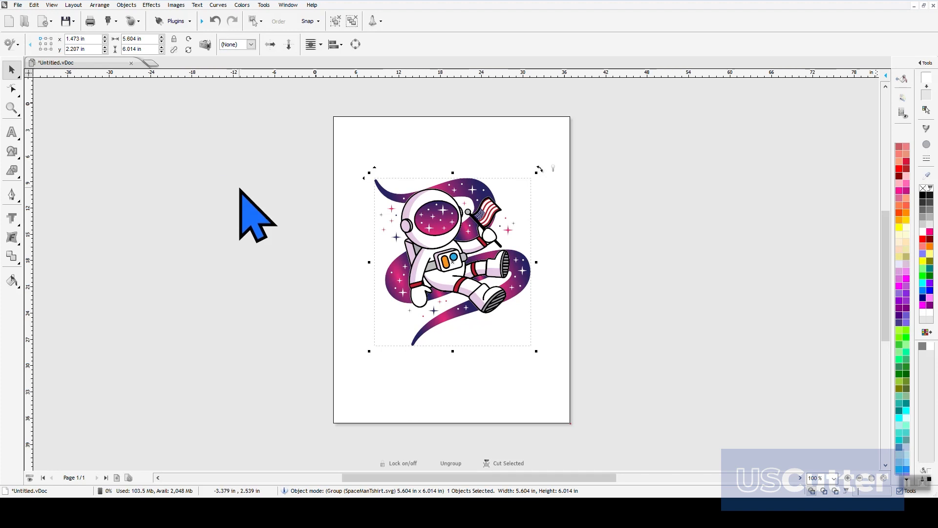
Step: Accept a round-corner cut contour at 3.50% outline (0.21 in) with Keep Holes unchecked
left_click(131, 21)
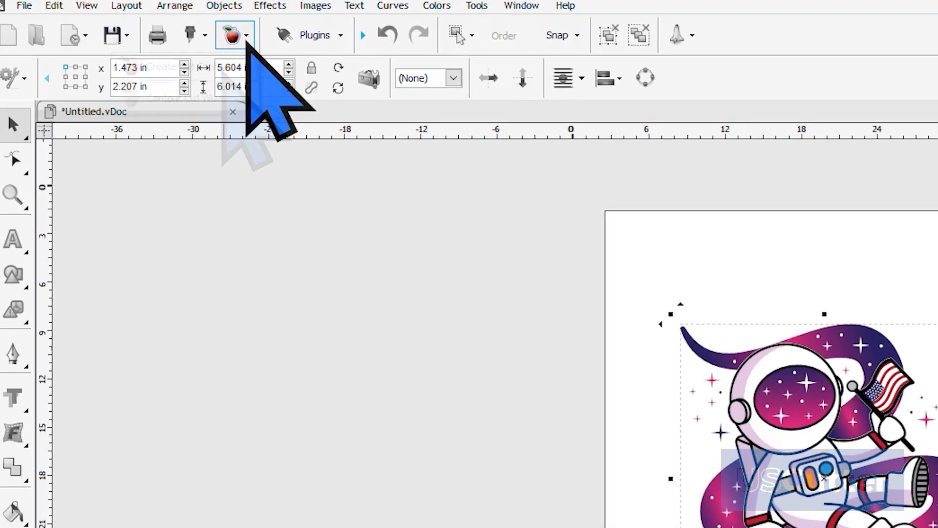
left_click(246, 34)
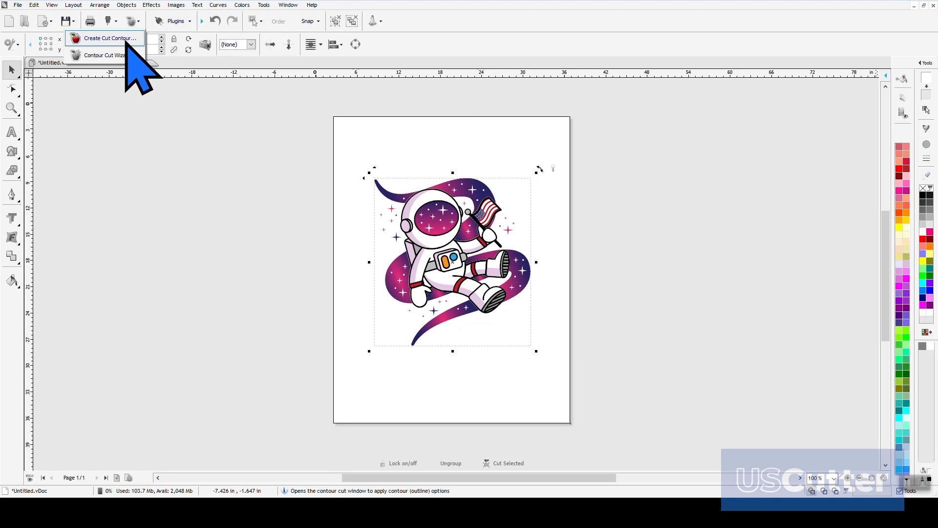
left_click(110, 38)
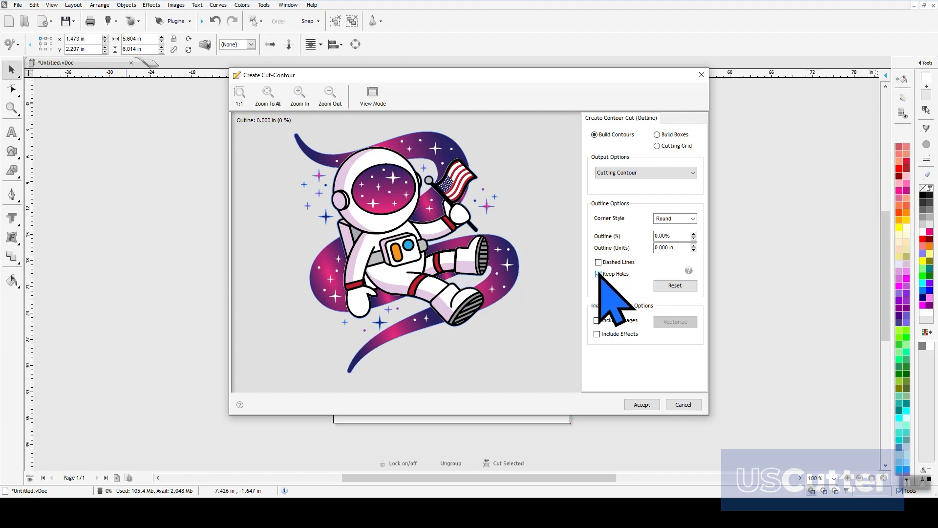
left_click(693, 233)
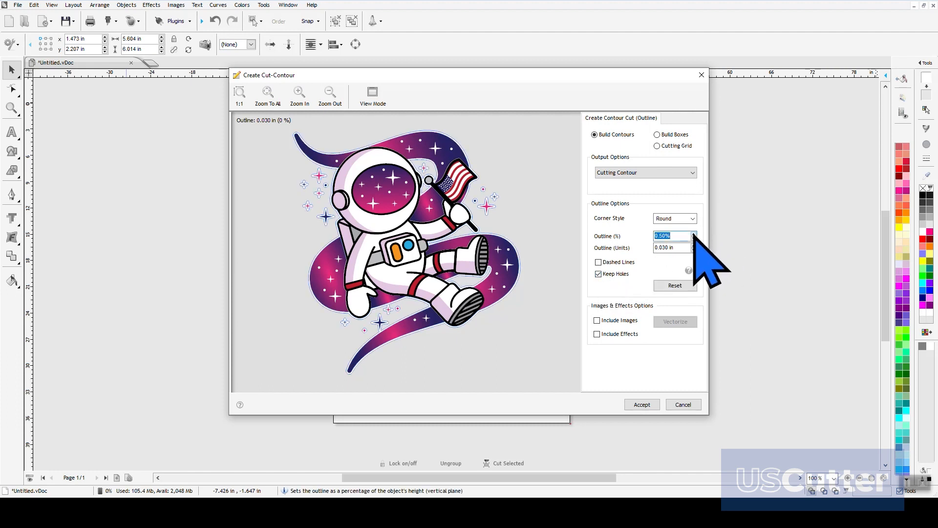
left_click(694, 233)
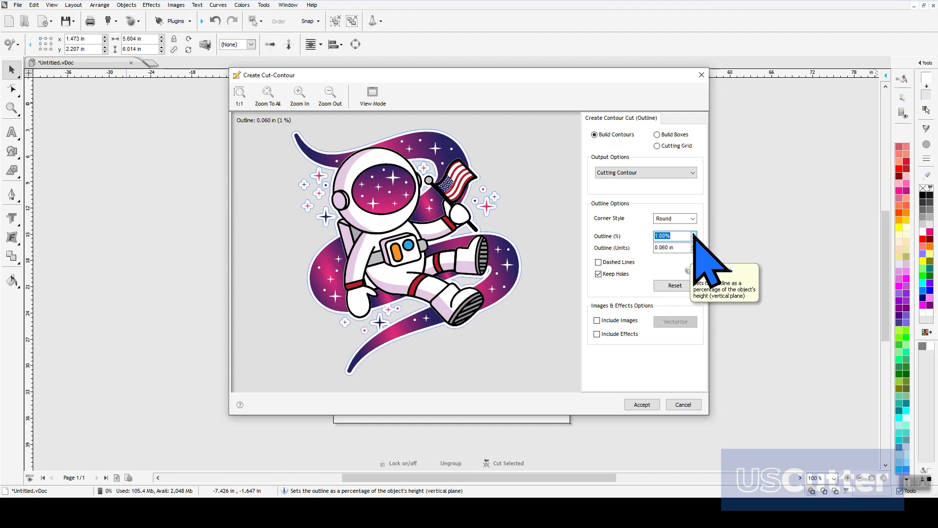
left_click(694, 233)
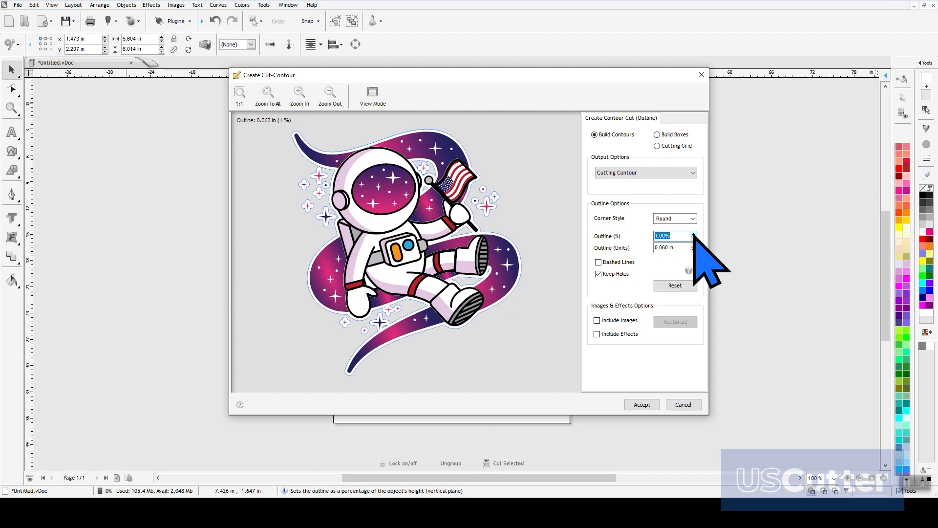
left_click(693, 232)
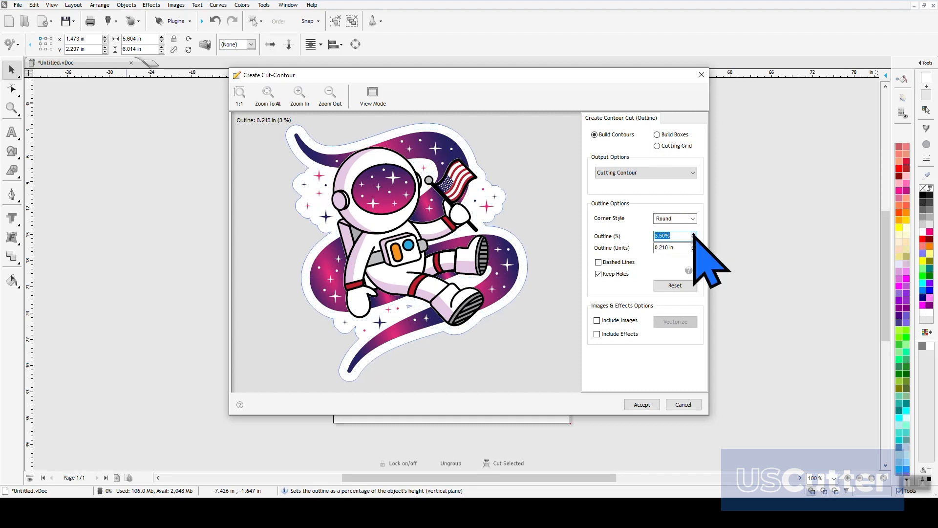
left_click(693, 234)
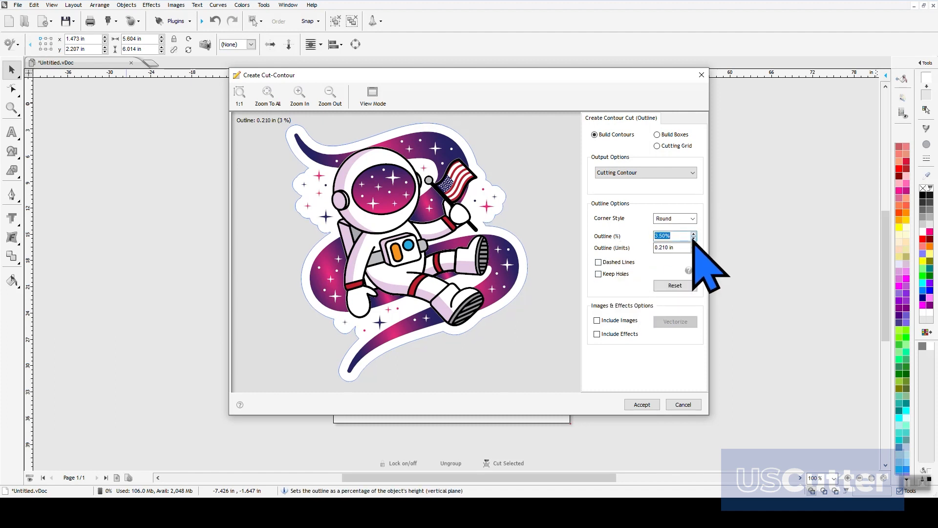
mouse_move(517, 347)
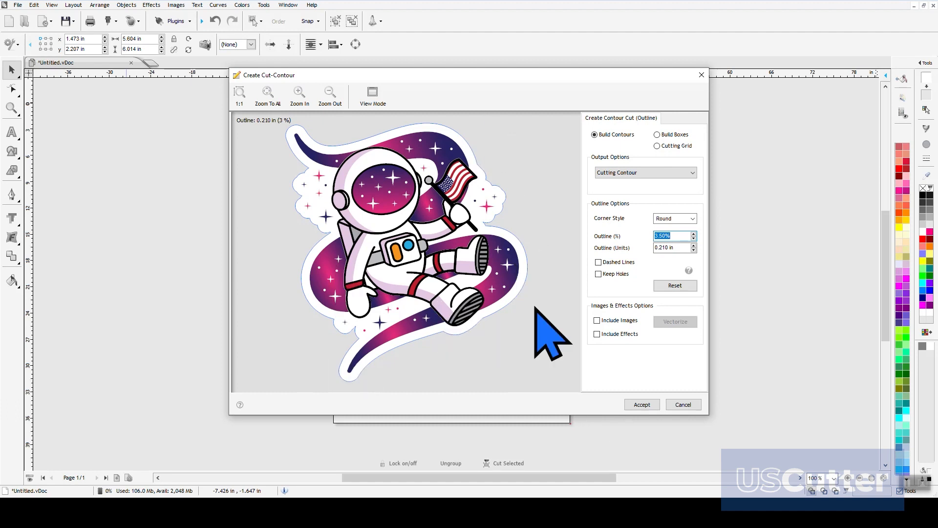
left_click(642, 405)
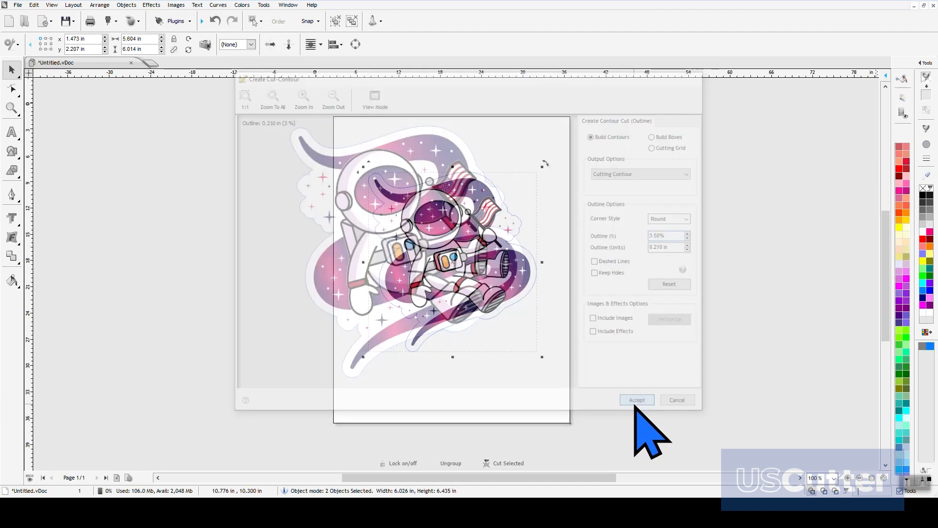
Step: Reopen the Contour Cut dropdown showing Create Cut Contour and Contour Cut Wizard
left_click(637, 399)
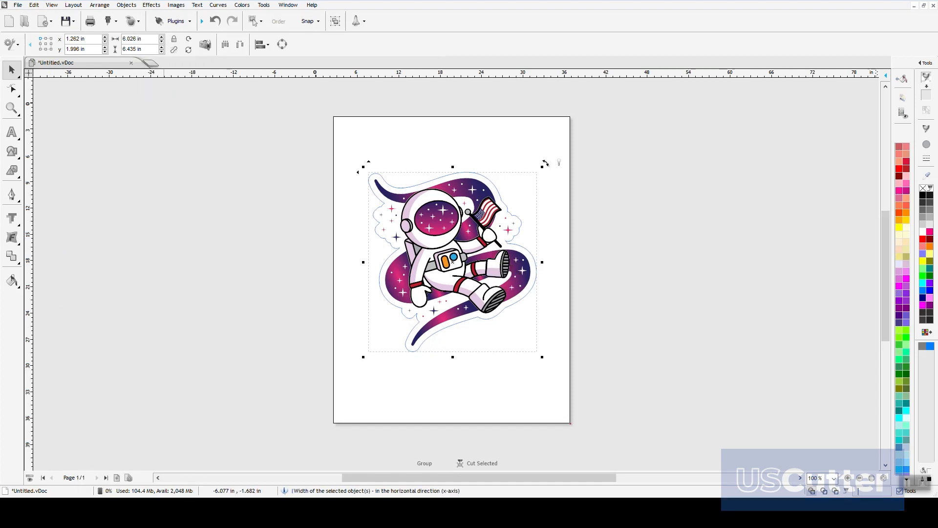
left_click(146, 22)
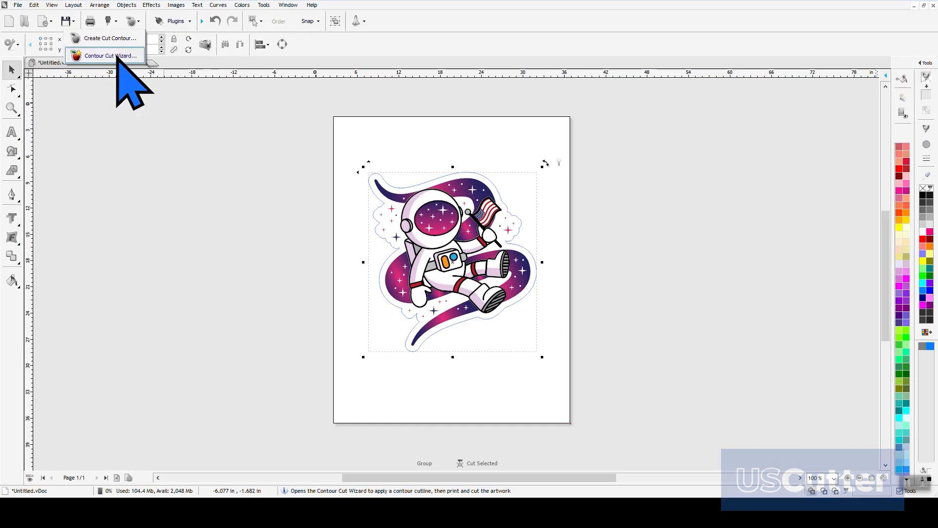
Step: Launch the Contour Cut Wizard to preview the astronaut with registration marks
left_click(110, 56)
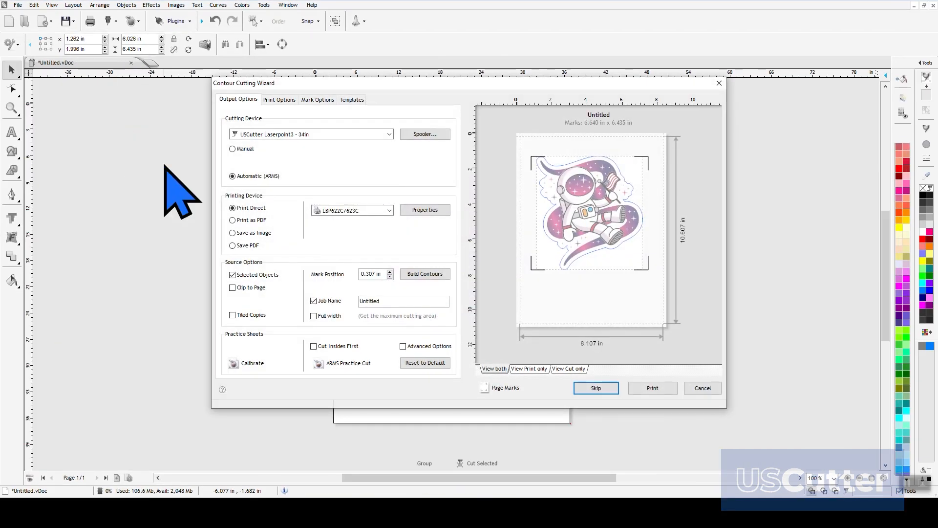
mouse_move(500, 231)
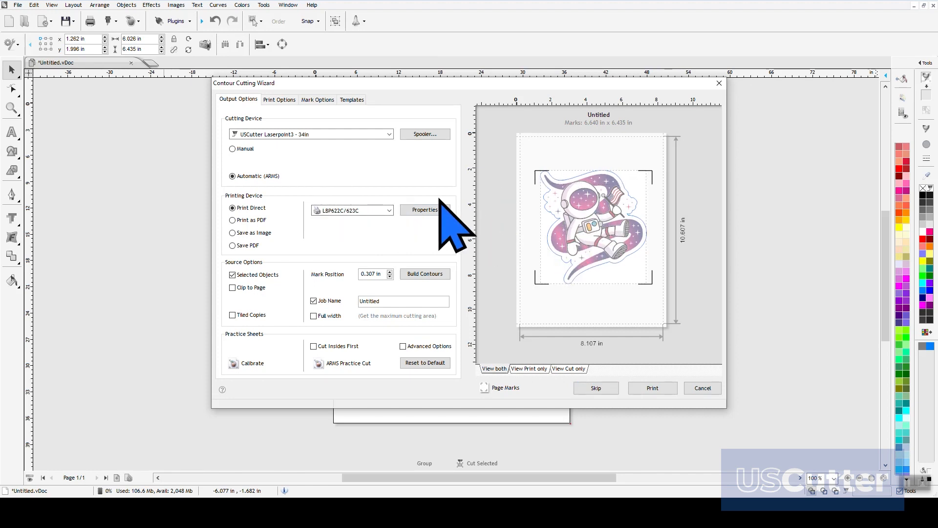
mouse_move(311, 191)
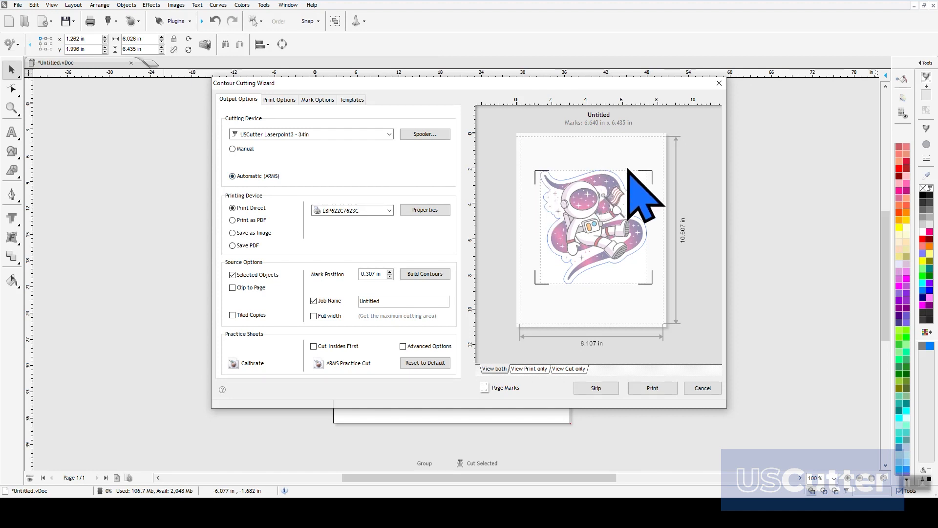
mouse_move(534, 323)
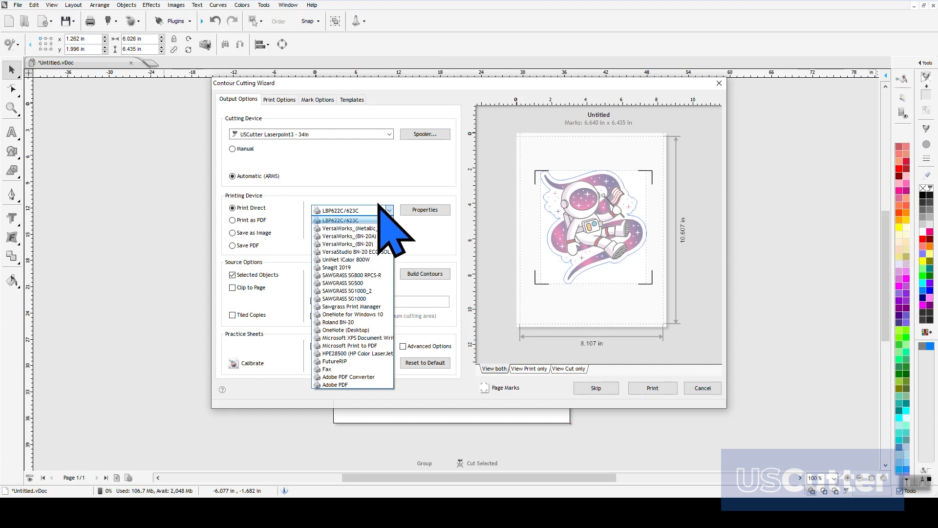
Step: Try the Print as PDF and Save as Image outputs, ending with Save PDF selected
left_click(341, 221)
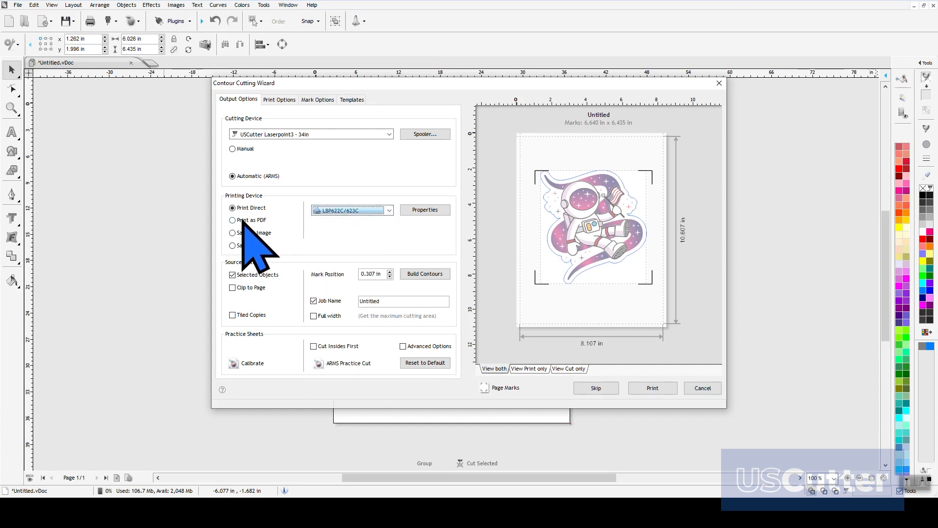
left_click(233, 220)
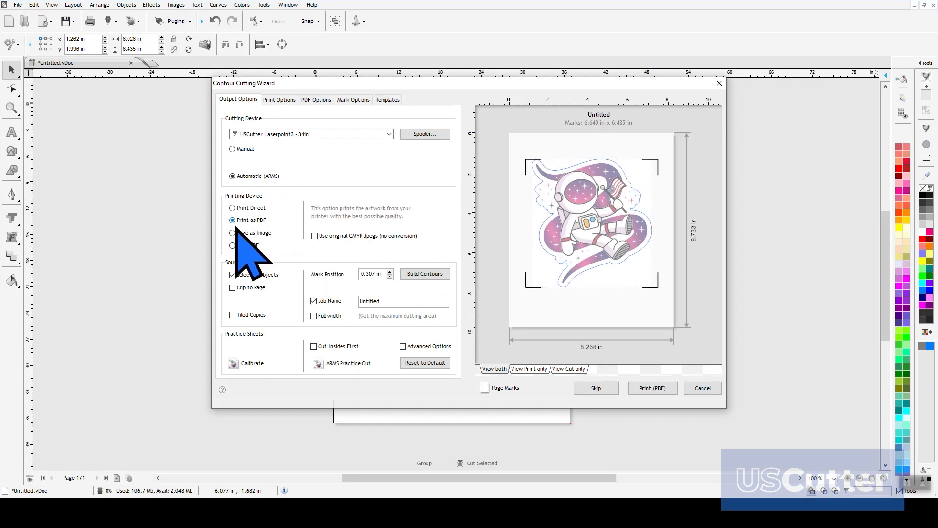
left_click(653, 388)
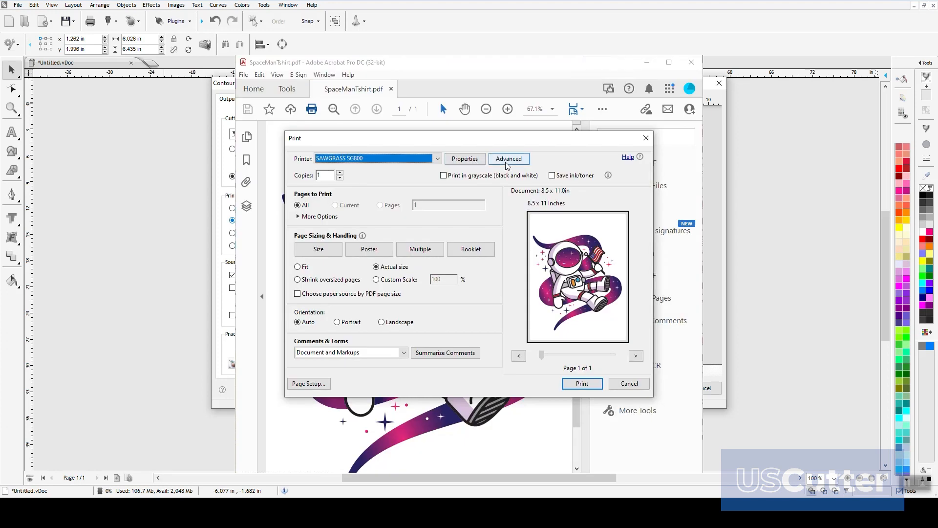
left_click(509, 158)
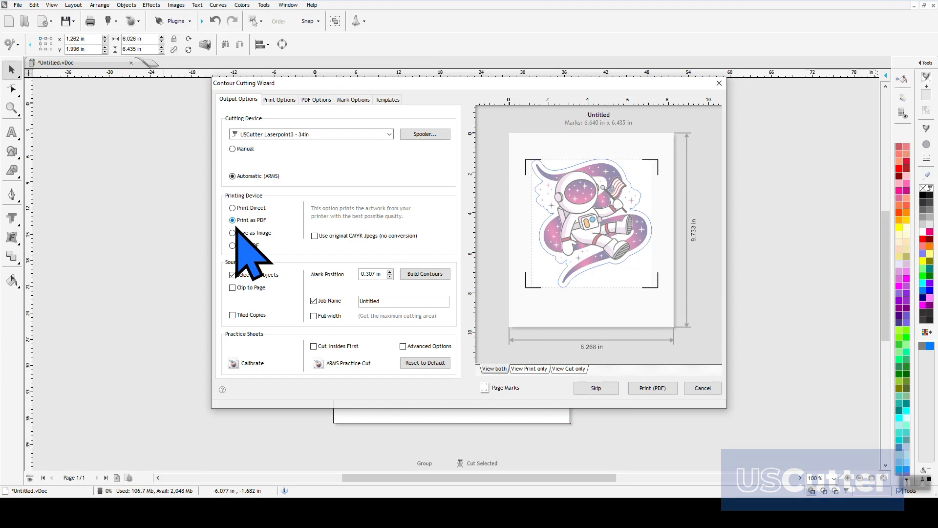
left_click(232, 234)
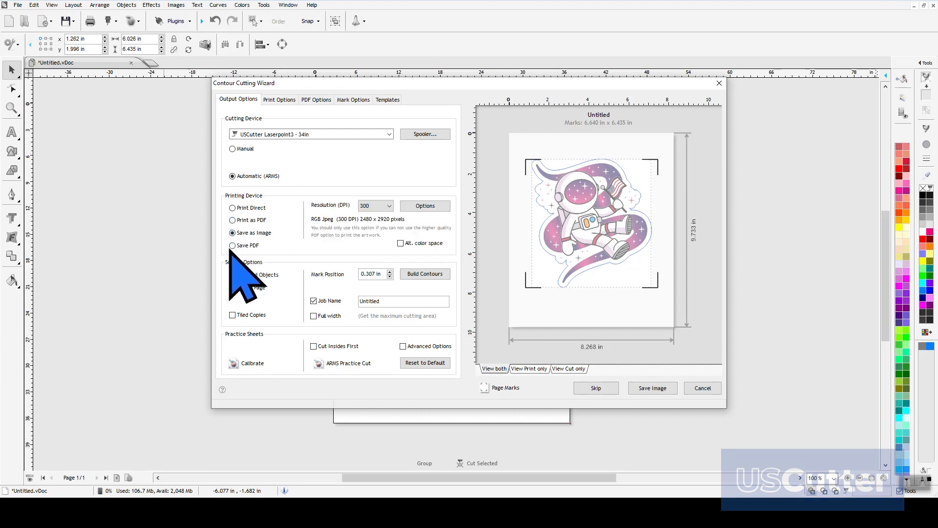
left_click(232, 245)
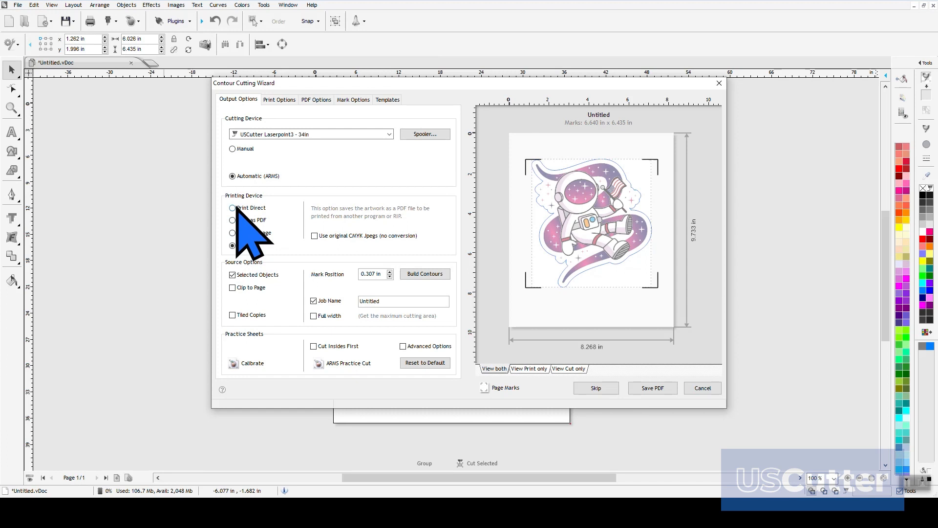
Step: Select Print Direct and raise the registration Mark Position from 0.307 to 0.807 in
left_click(232, 208)
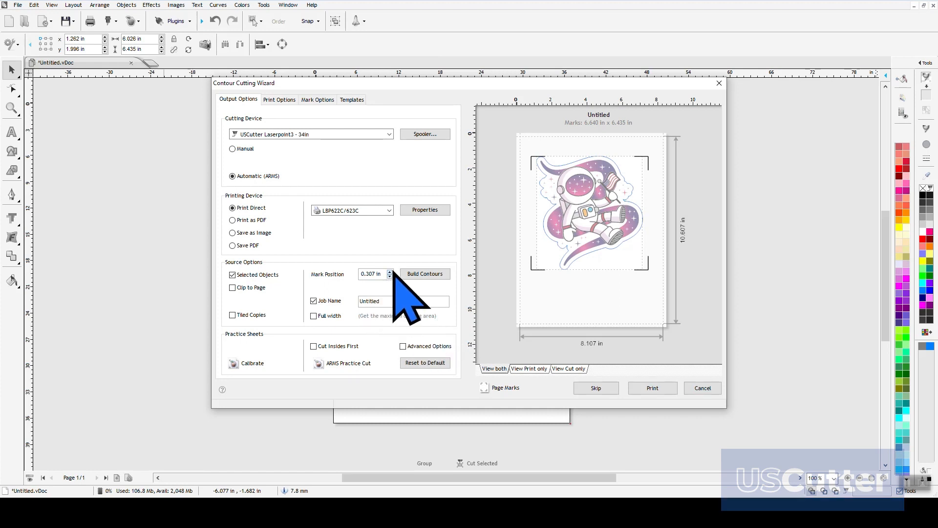
left_click(389, 271)
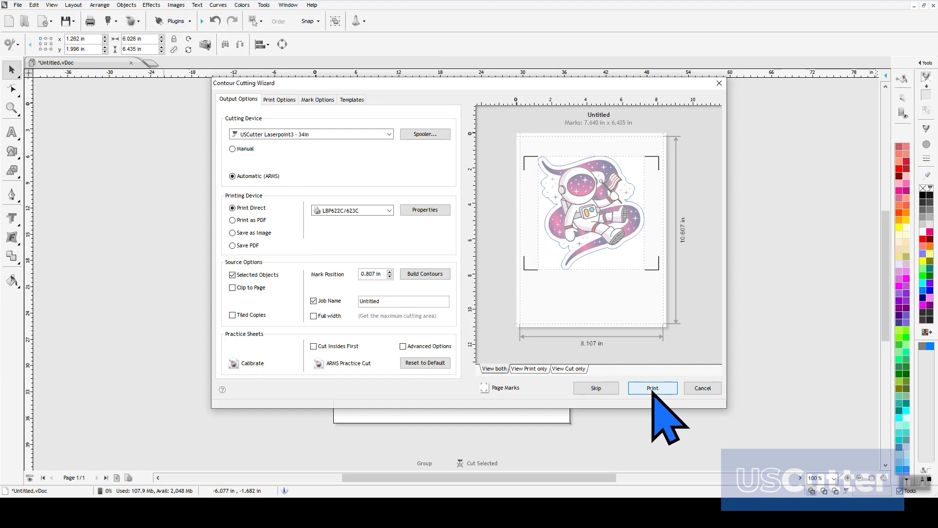
Step: Print the sticker with registration marks, then send the cut job to the Align Cutfile Wizard
left_click(652, 387)
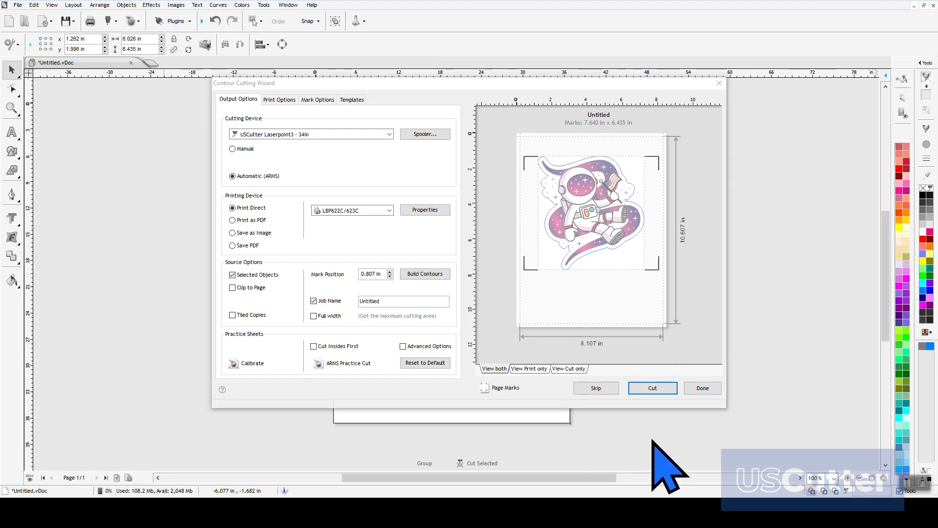
left_click(651, 388)
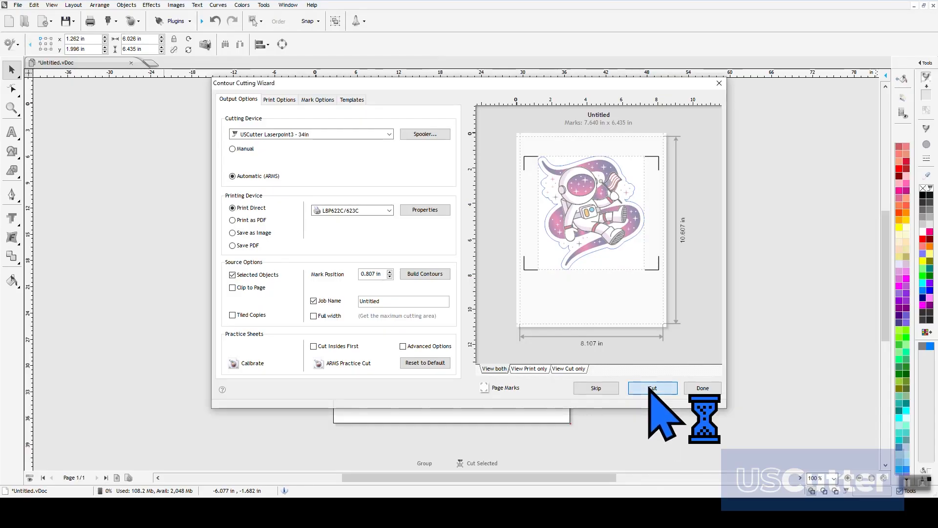
left_click(651, 388)
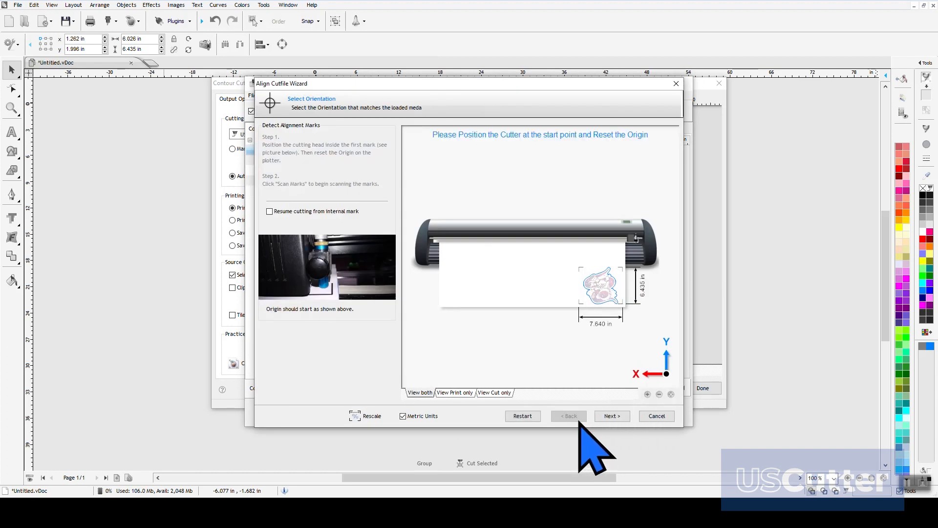